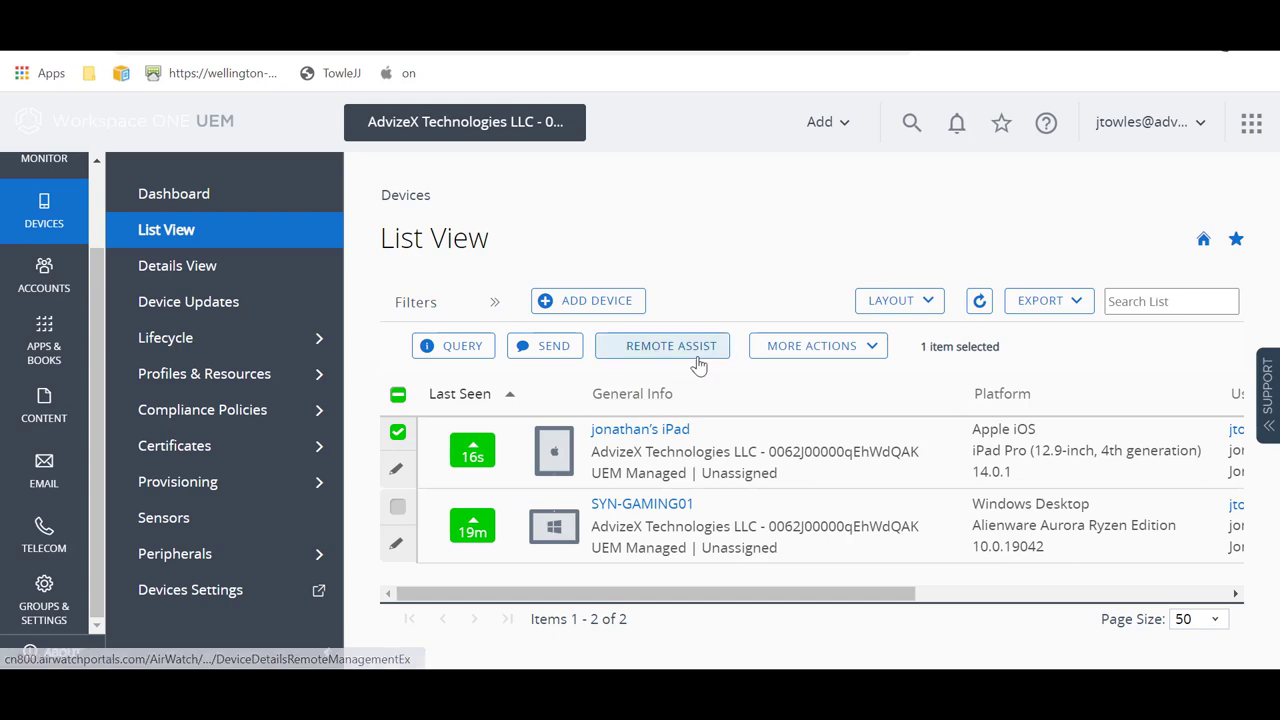
- Start Remote Assist for the selected iPad and let registration and command queuing succeed
click(662, 345)
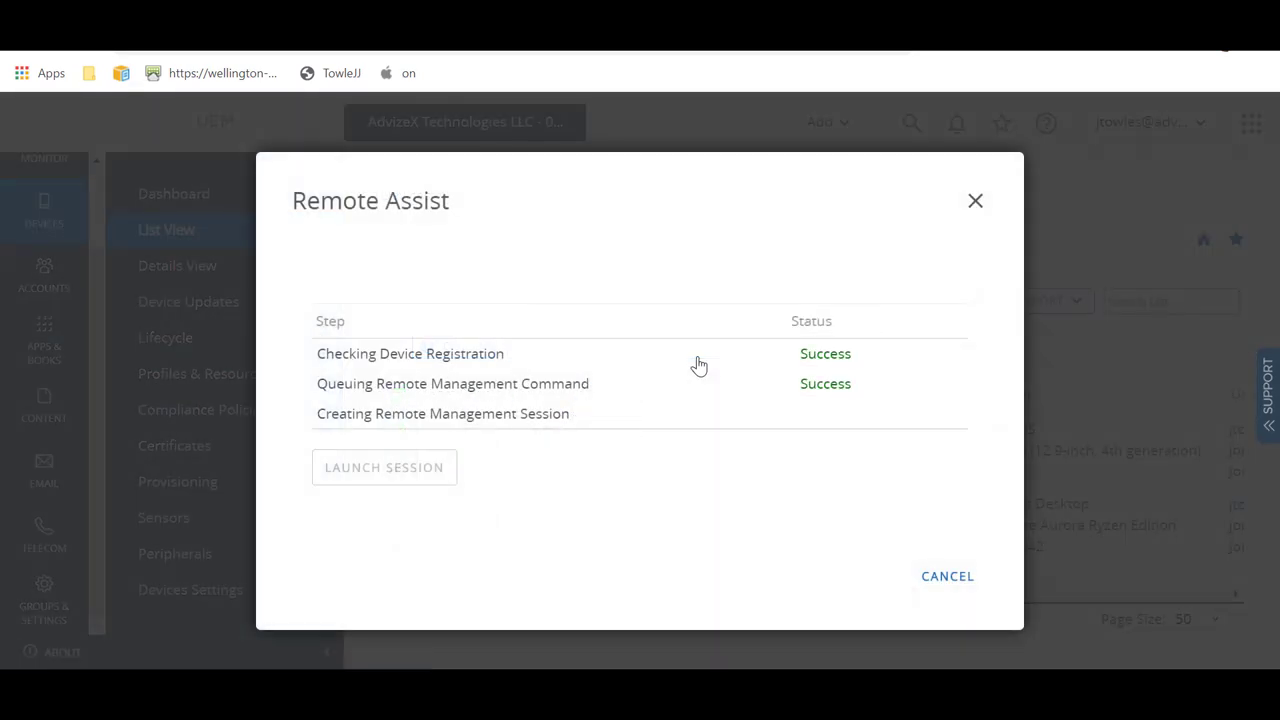
- Launch the remote session to mirror the iPad's home screen live
click(383, 467)
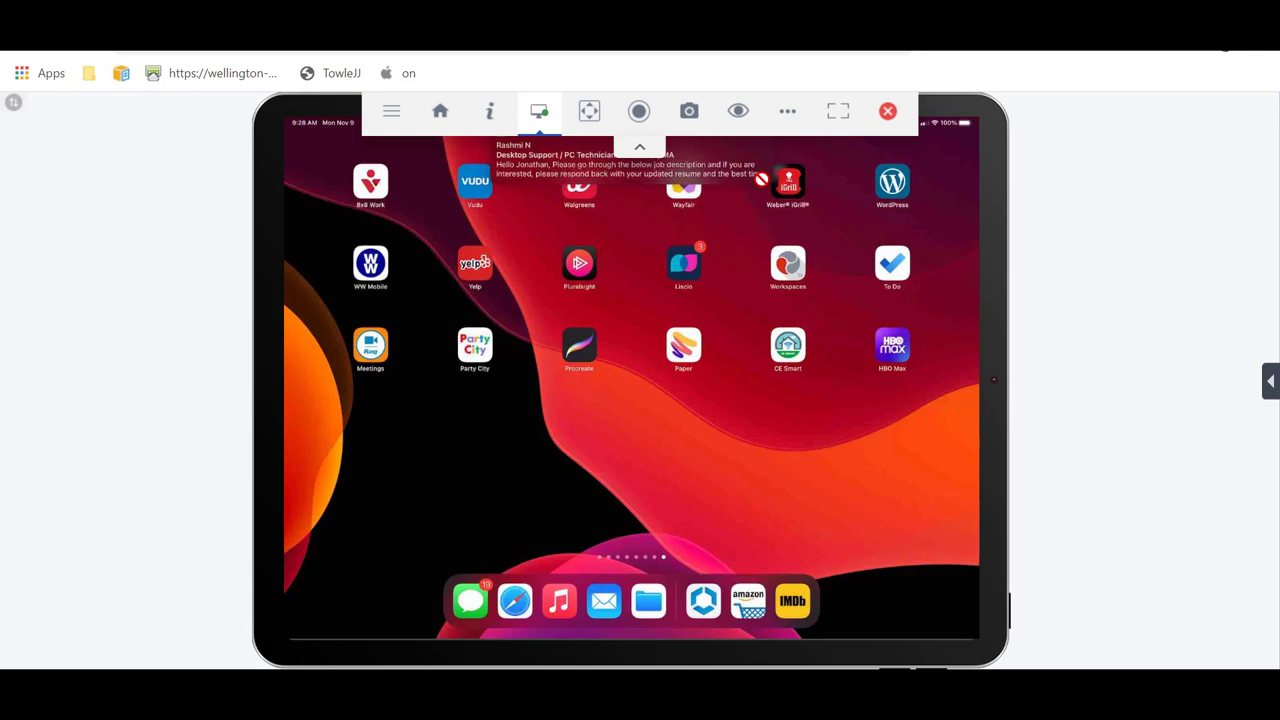
- Show the iPad's Device Summary and scroll through its radio, battery and storage details
click(787, 110)
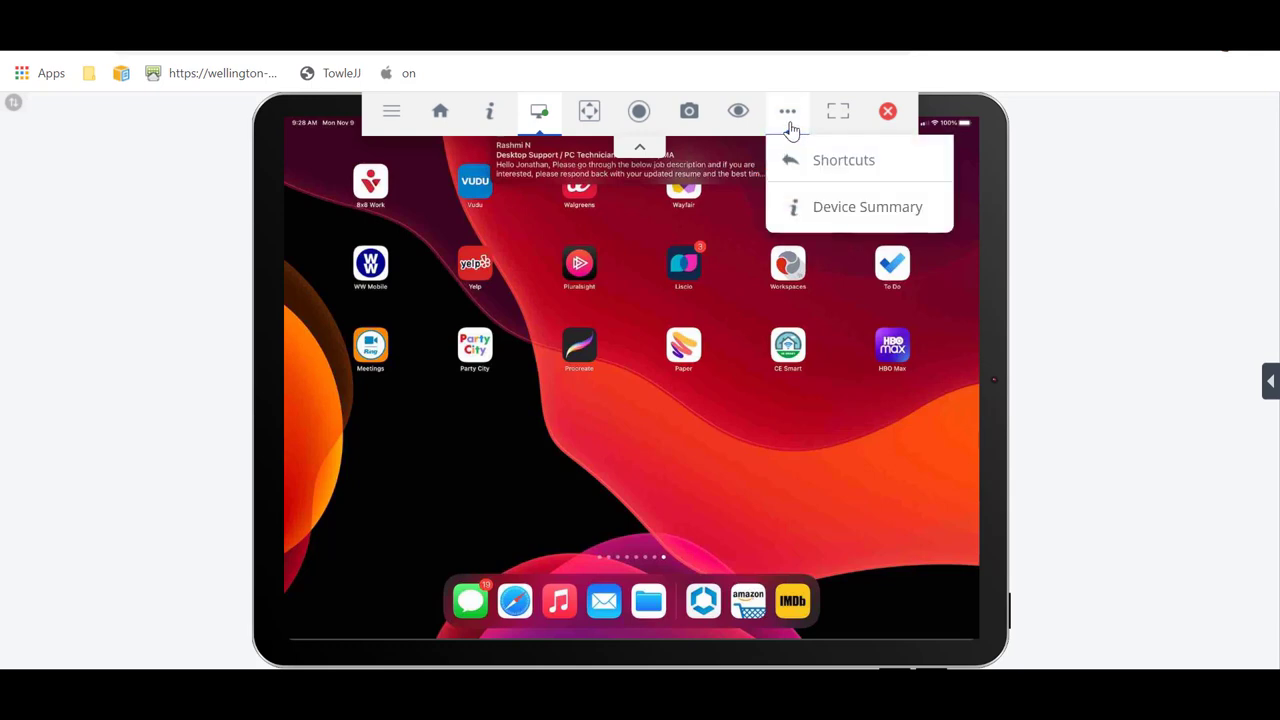
mouse_move(826, 207)
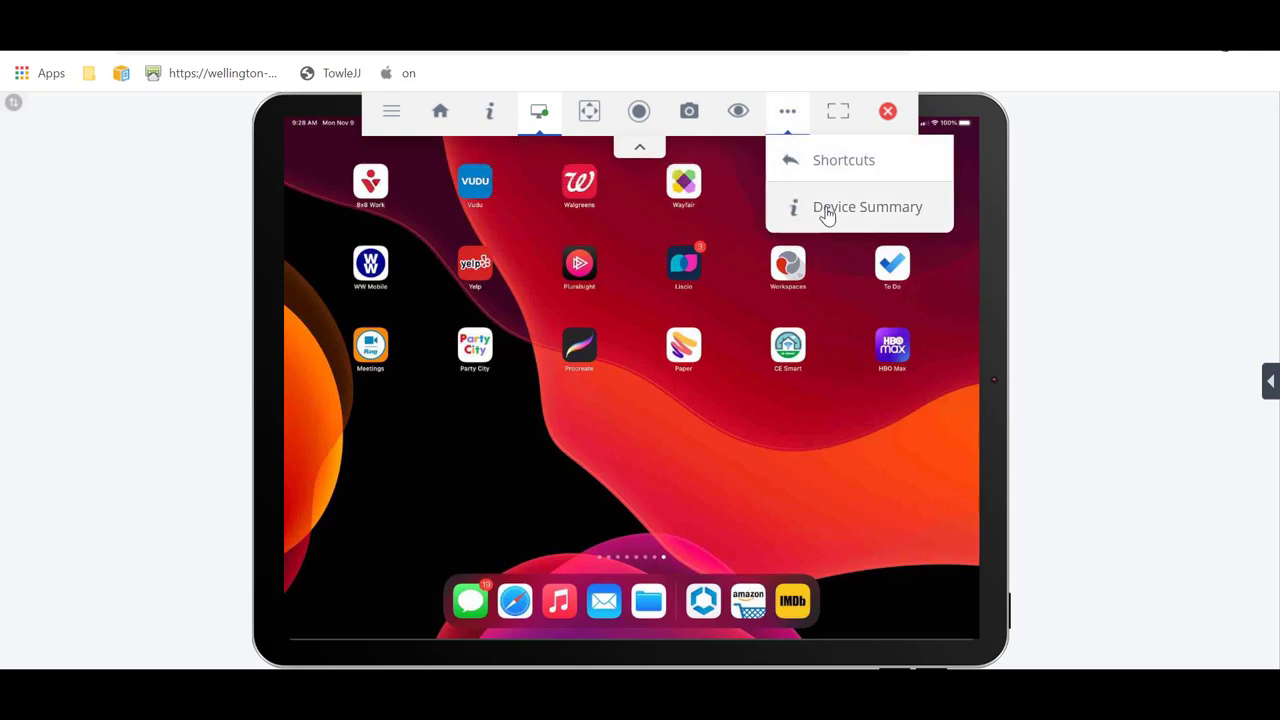
click(867, 206)
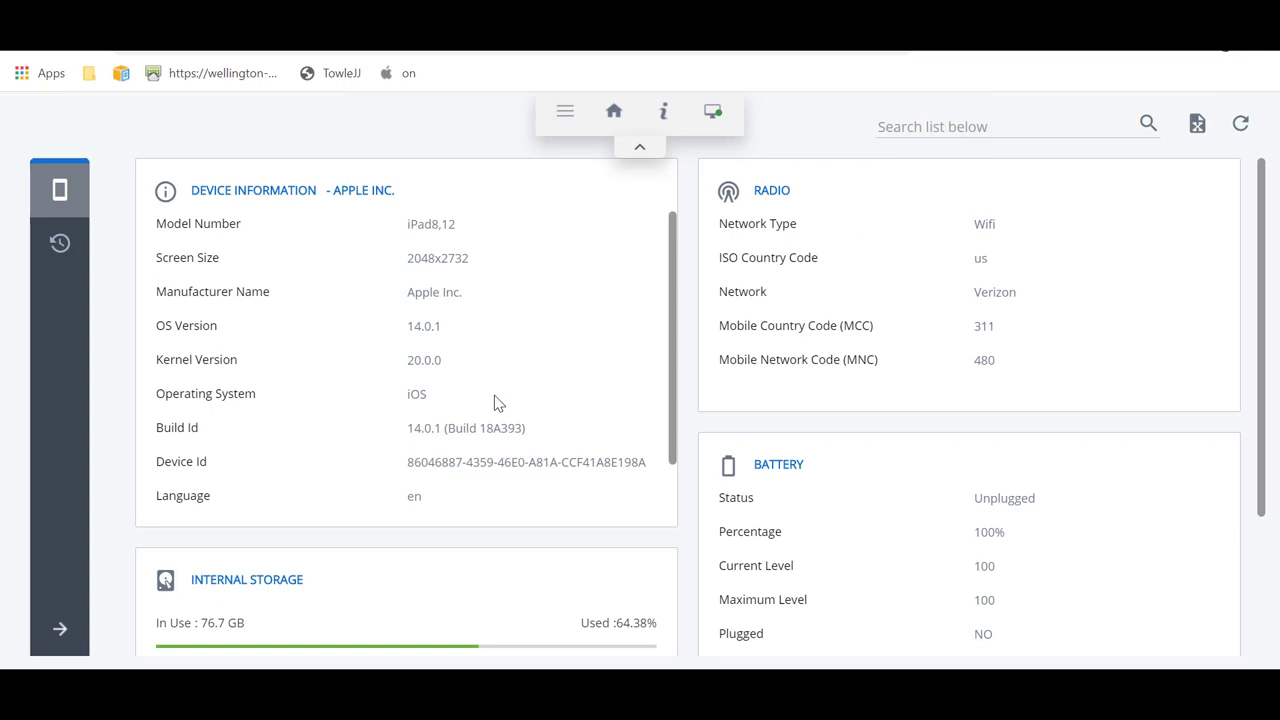
scroll(down, 3)
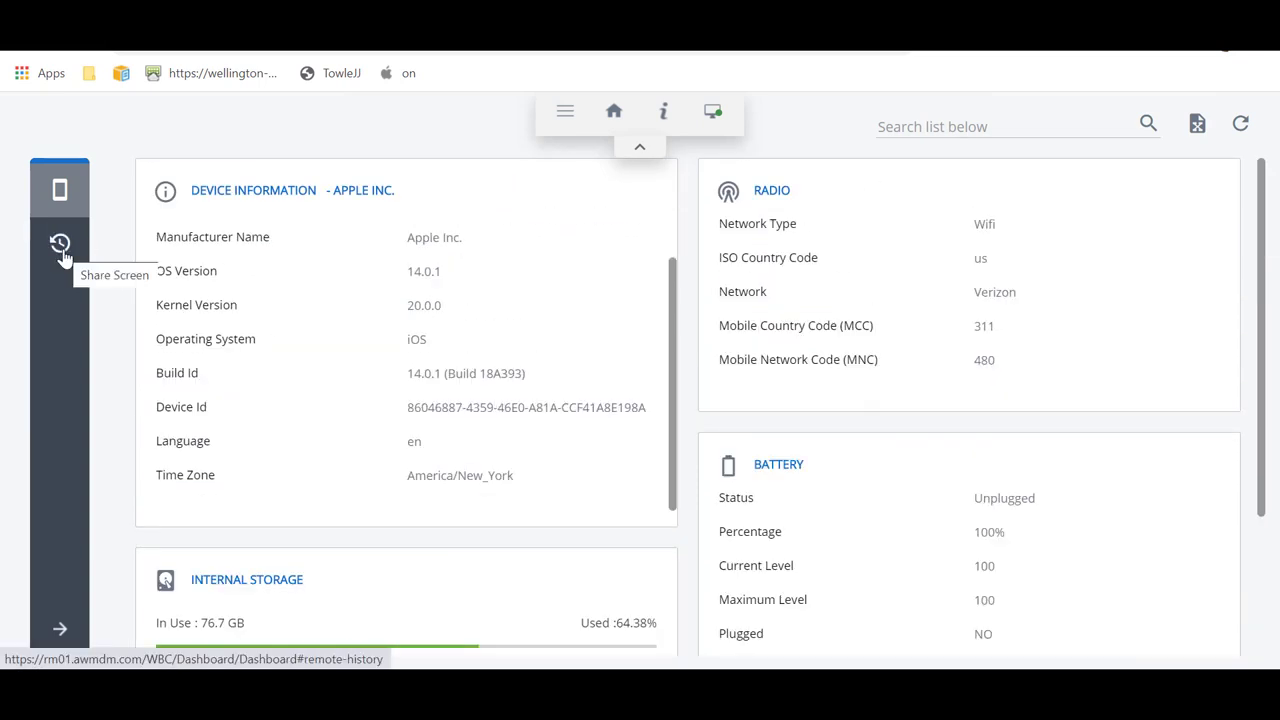
click(59, 243)
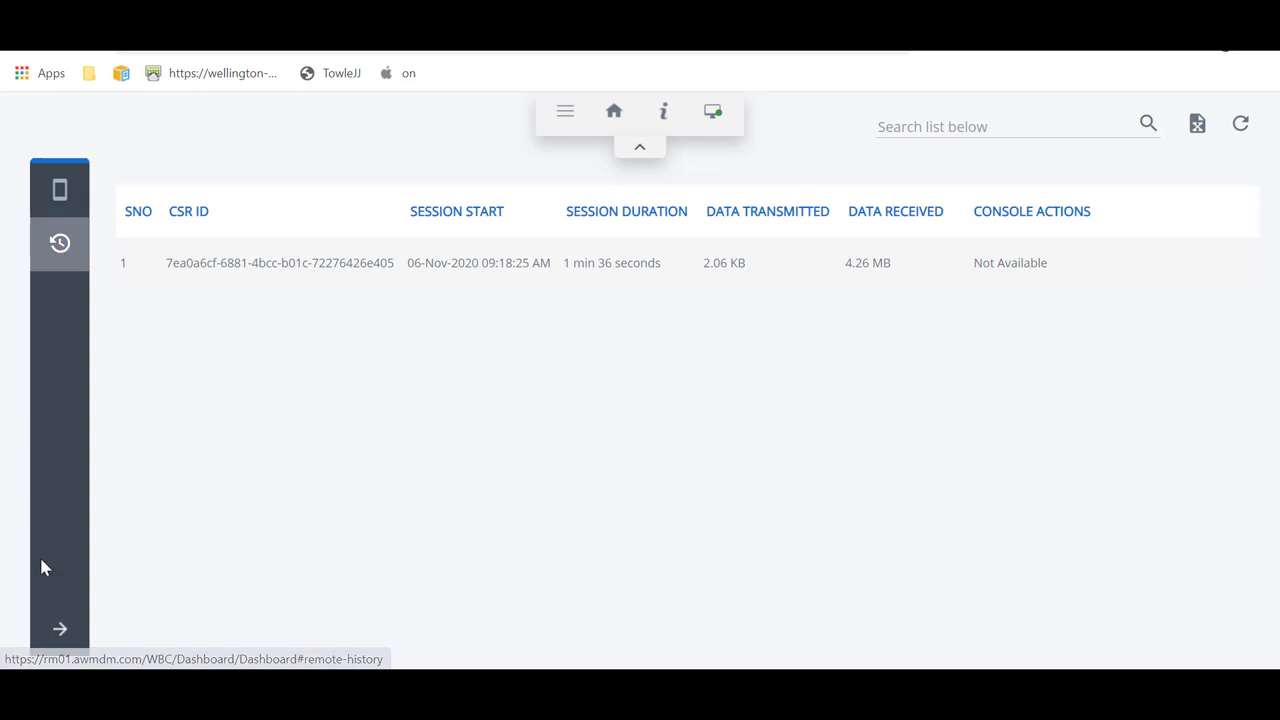
click(59, 190)
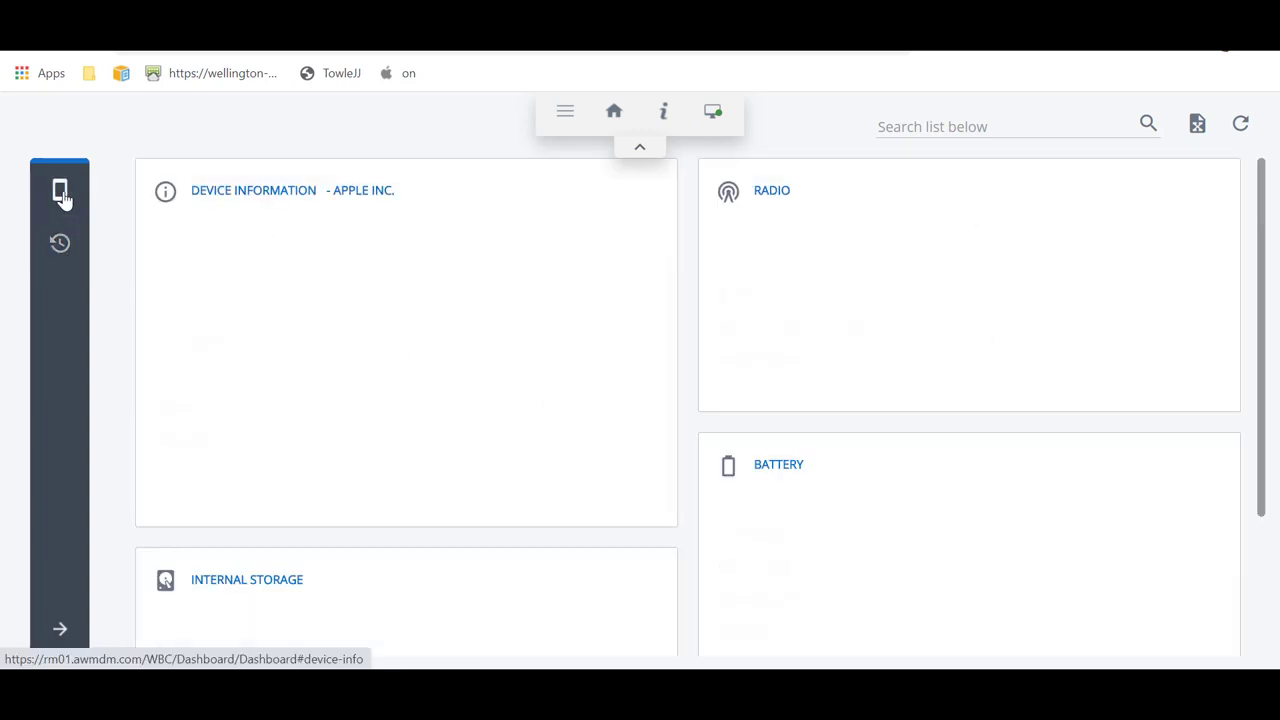
click(613, 111)
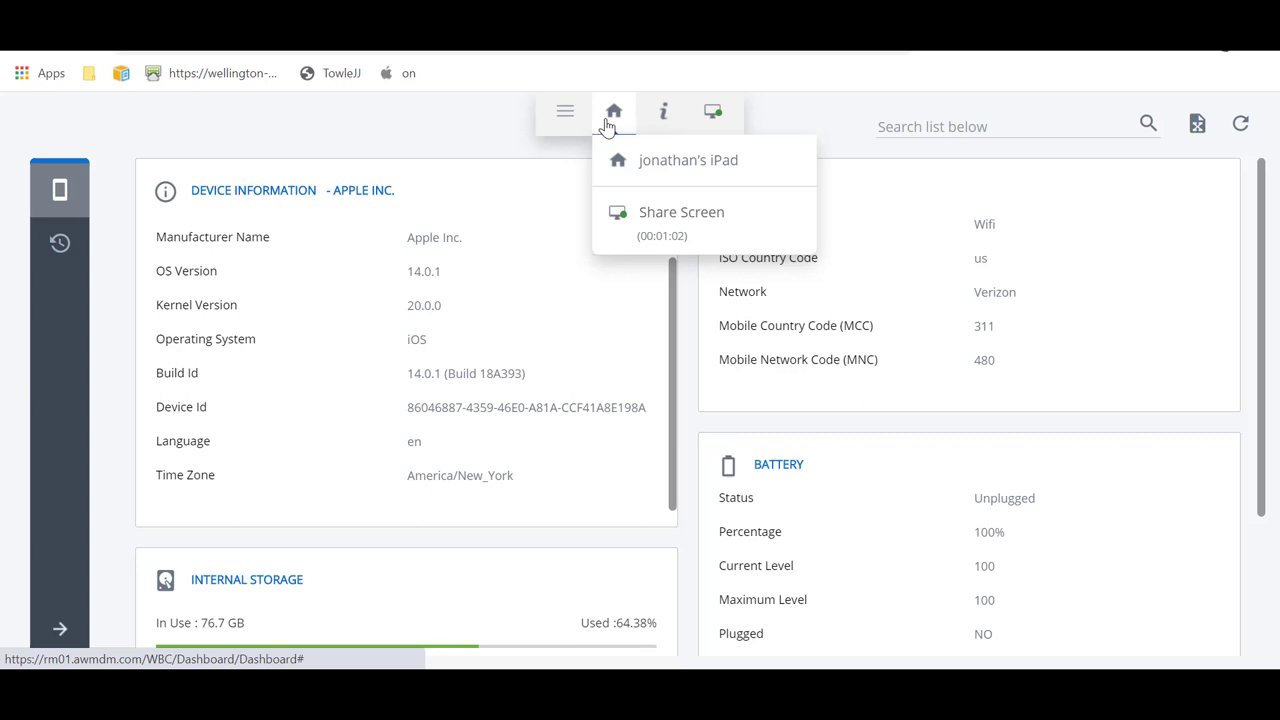
click(663, 111)
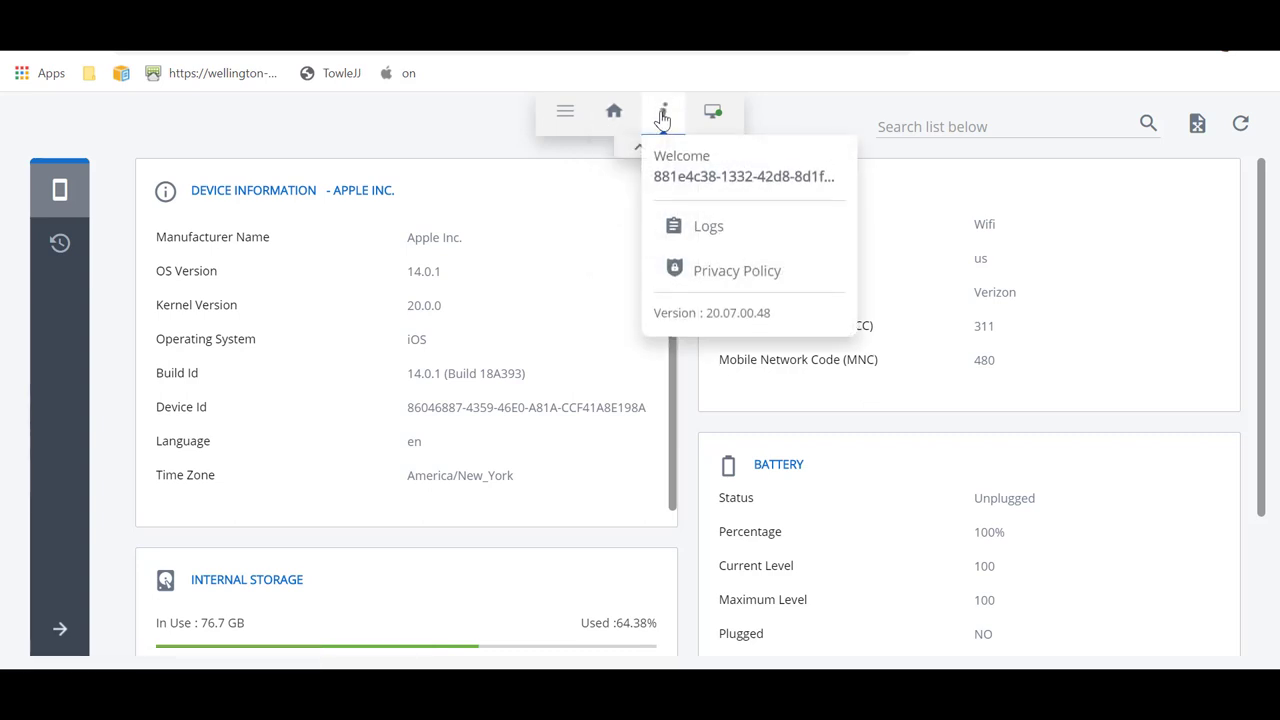
click(663, 111)
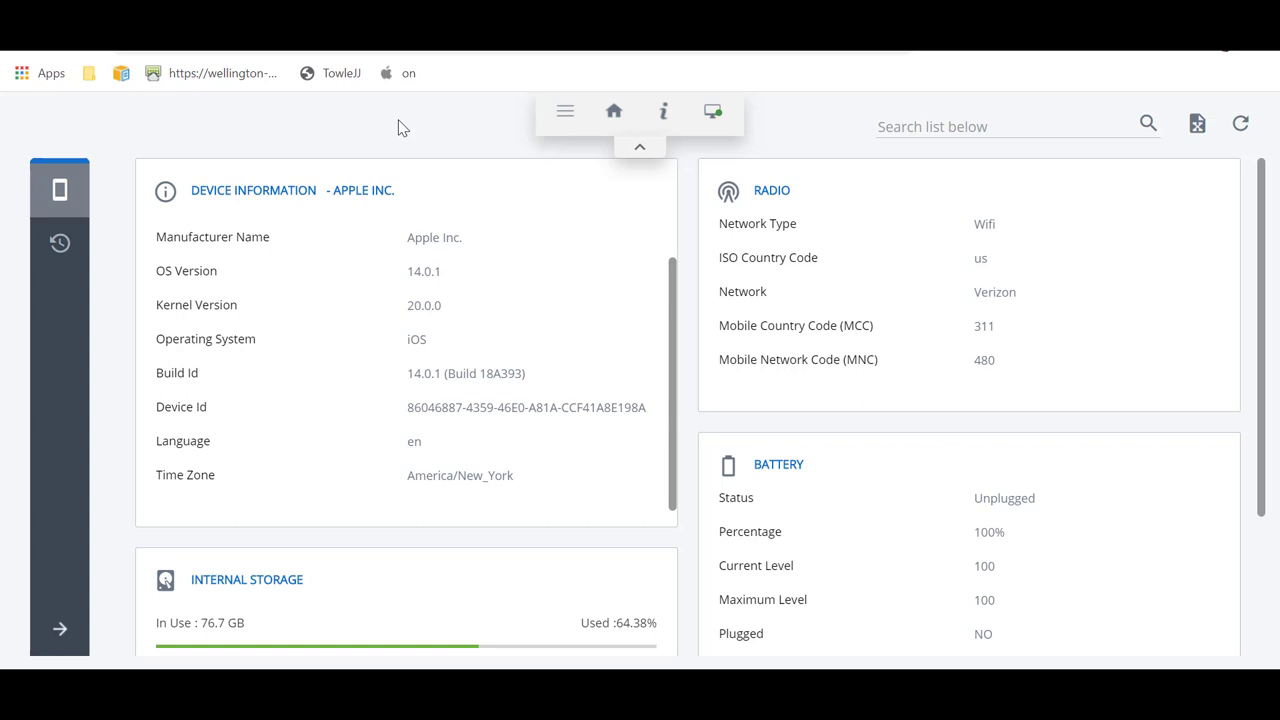
click(663, 111)
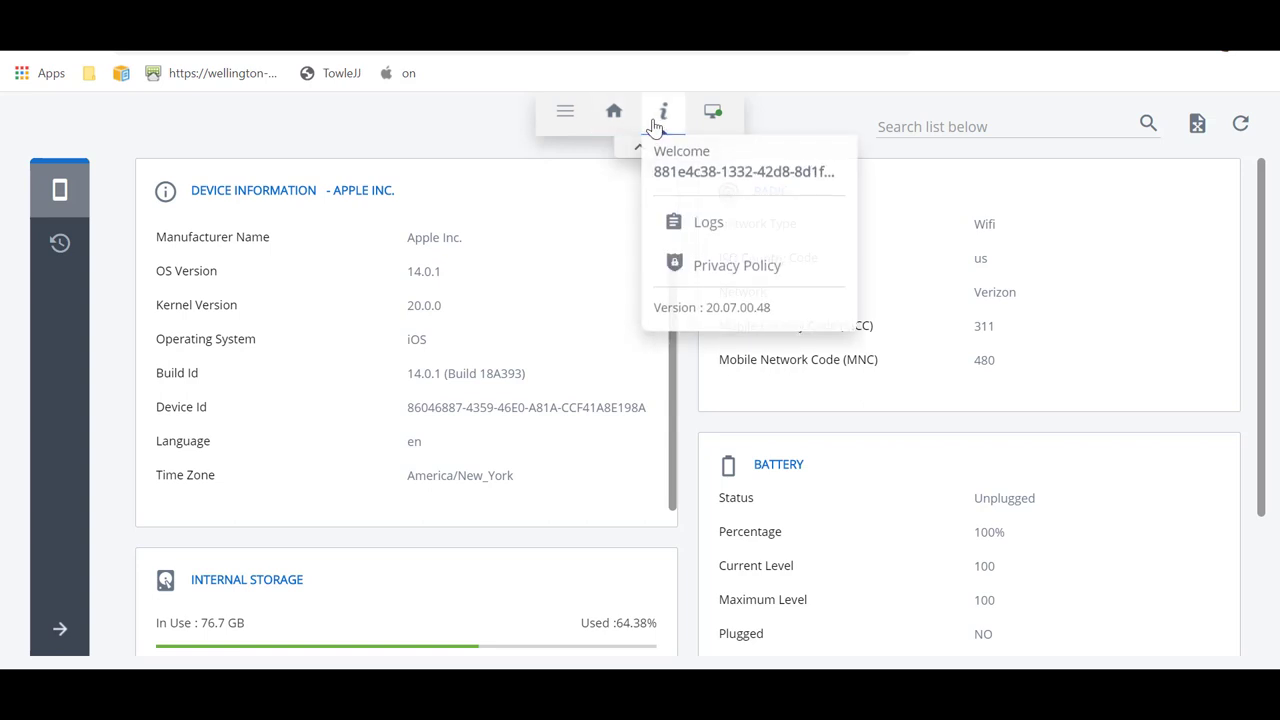
- Switch from the device summary back to the live iPad screen via Share Screen
click(712, 111)
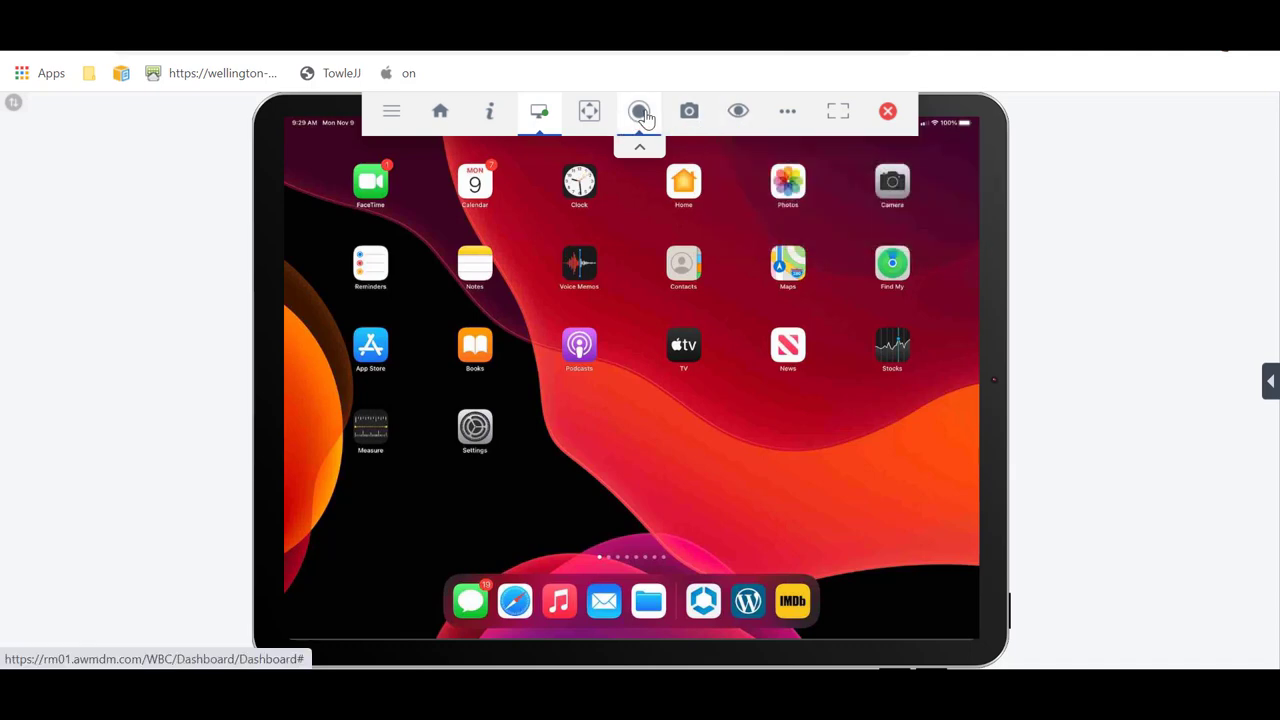
- Record and save a video of the iPad screen, then download a snapshot image
click(639, 111)
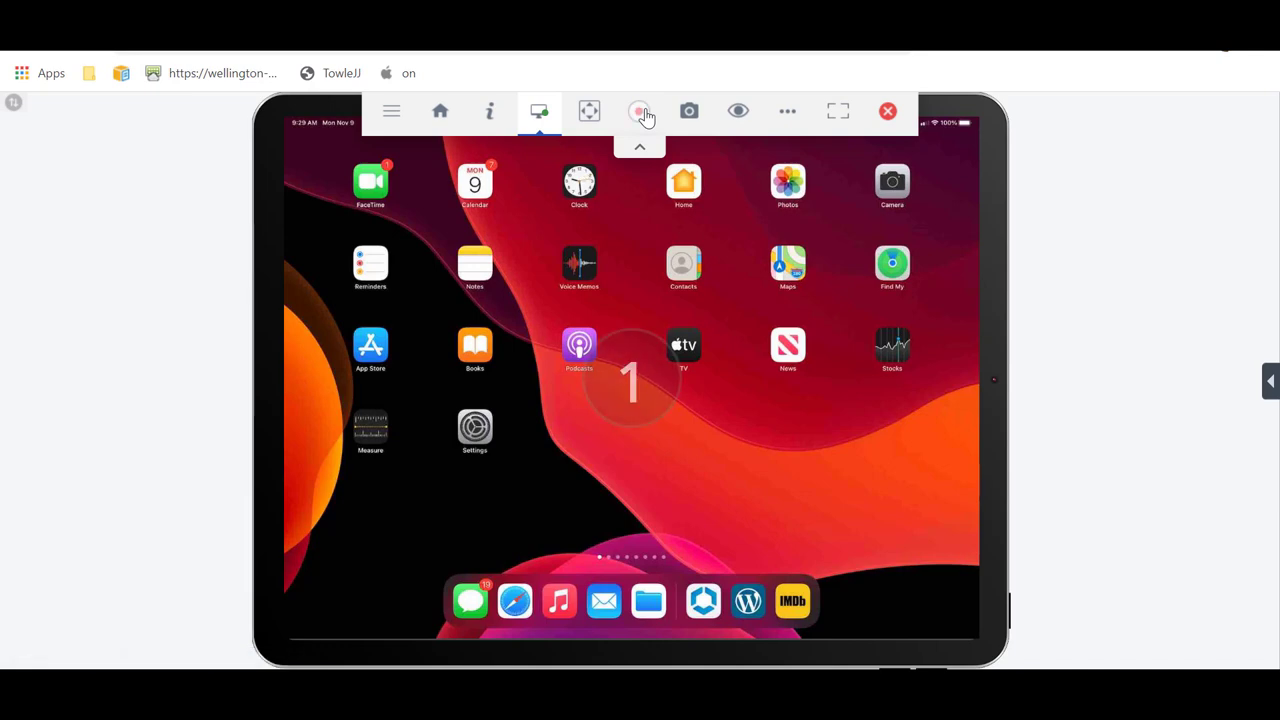
click(638, 110)
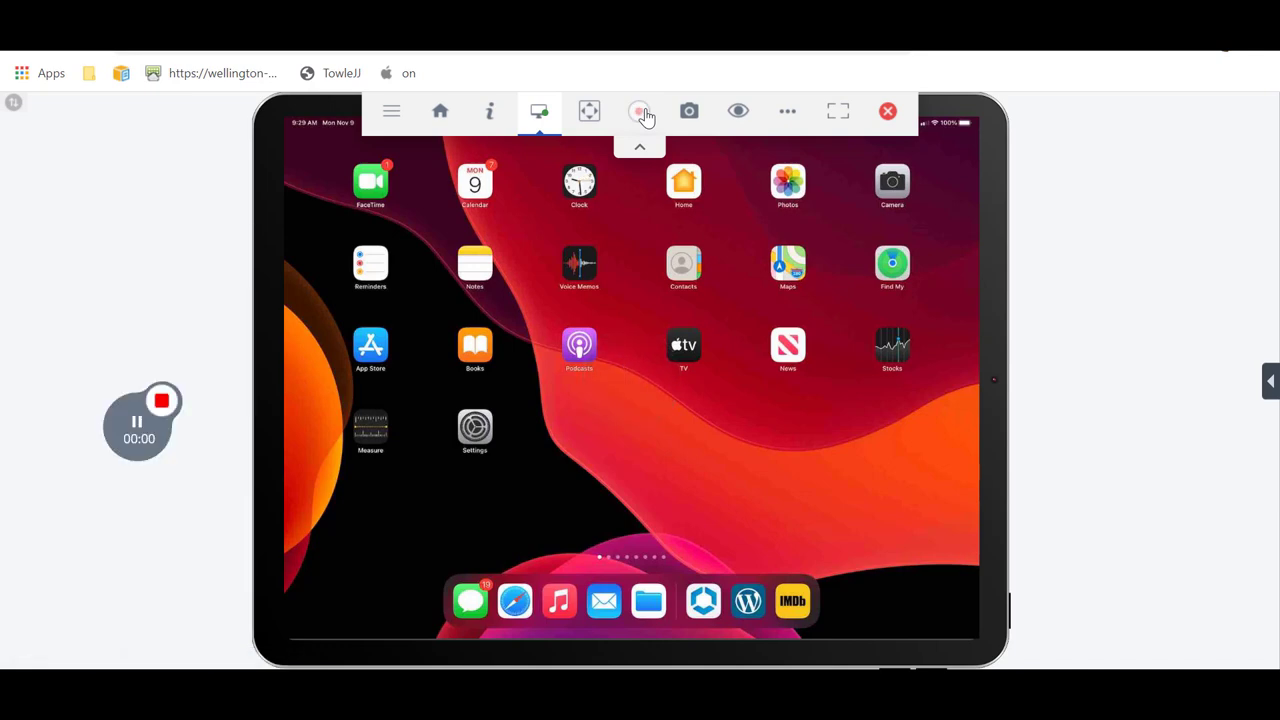
click(370, 343)
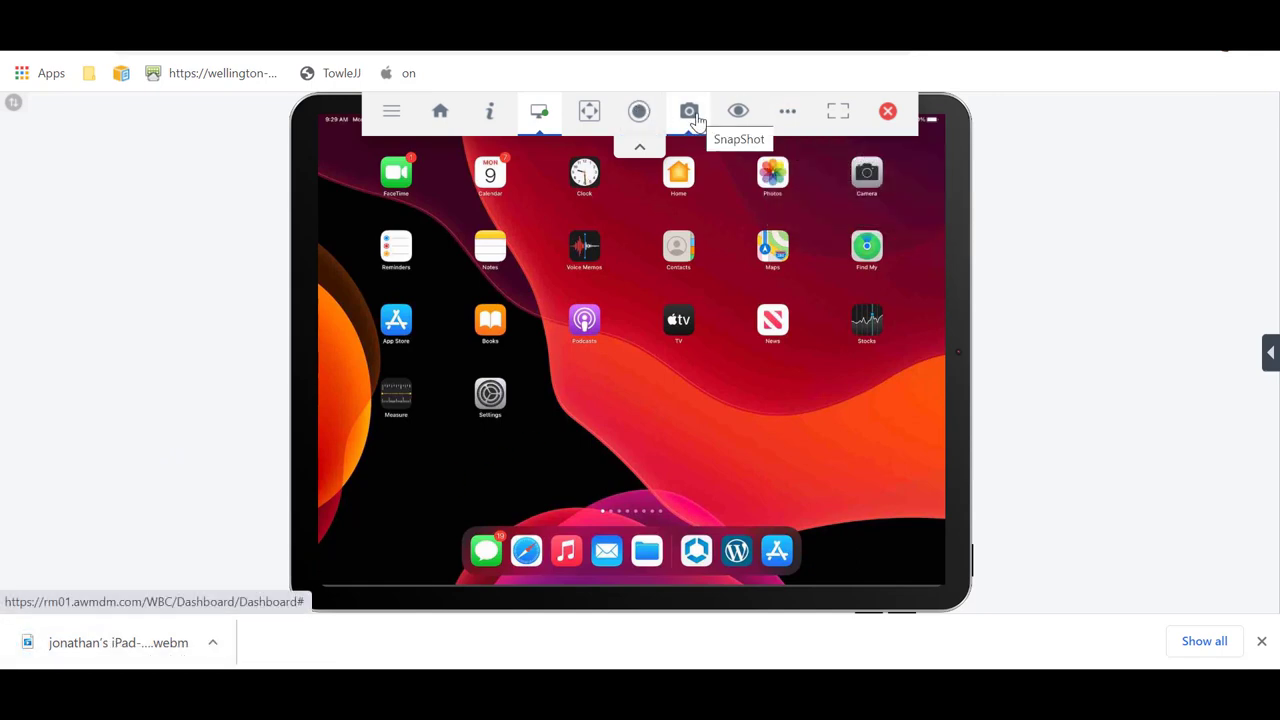
click(688, 111)
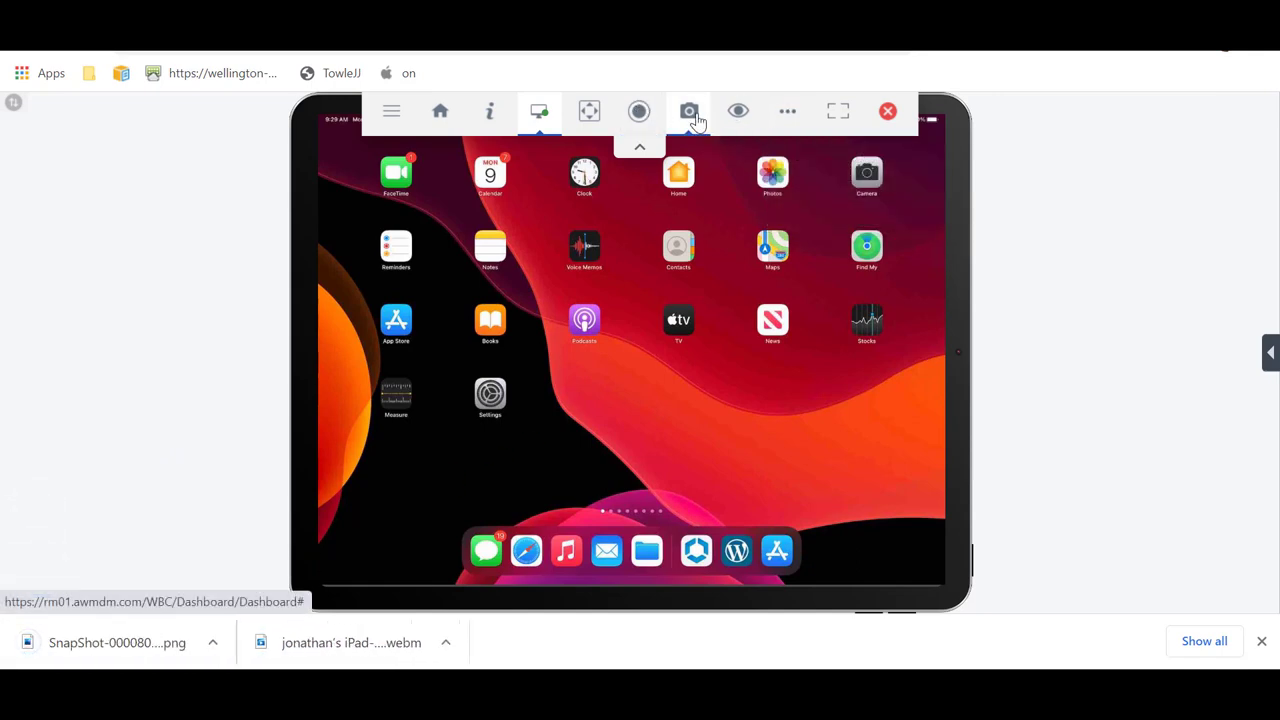
click(738, 111)
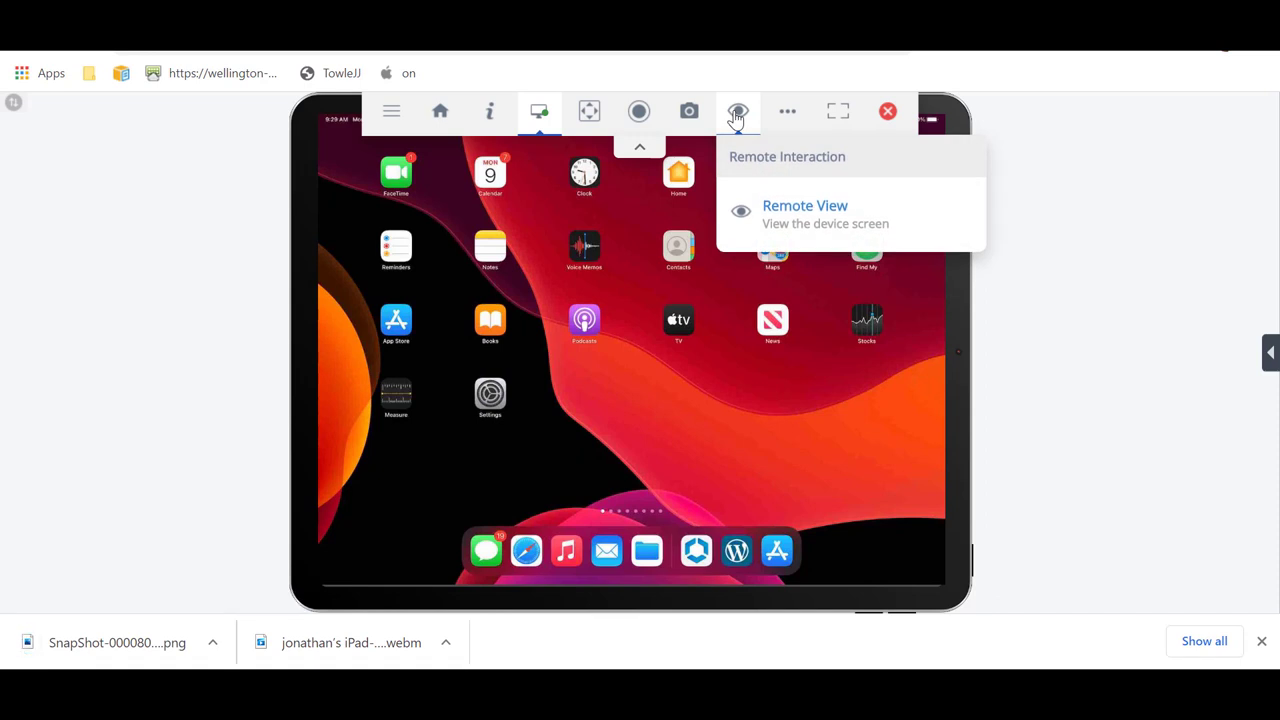